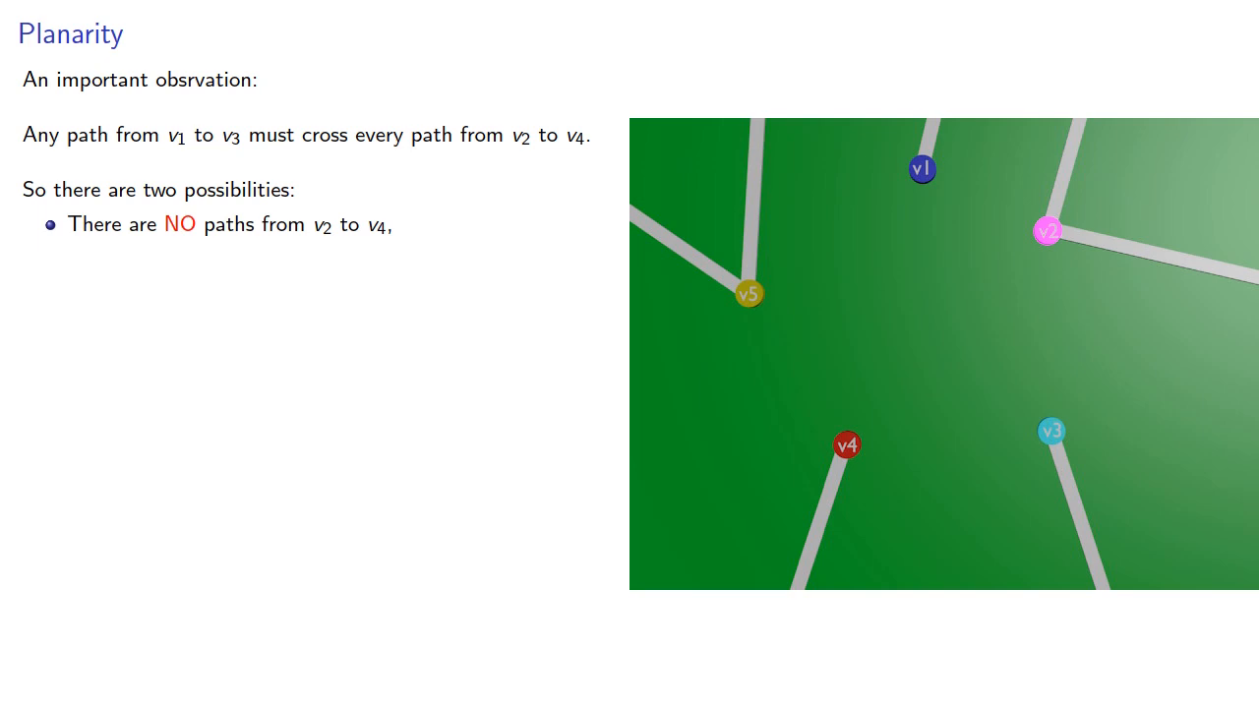
key("Right")
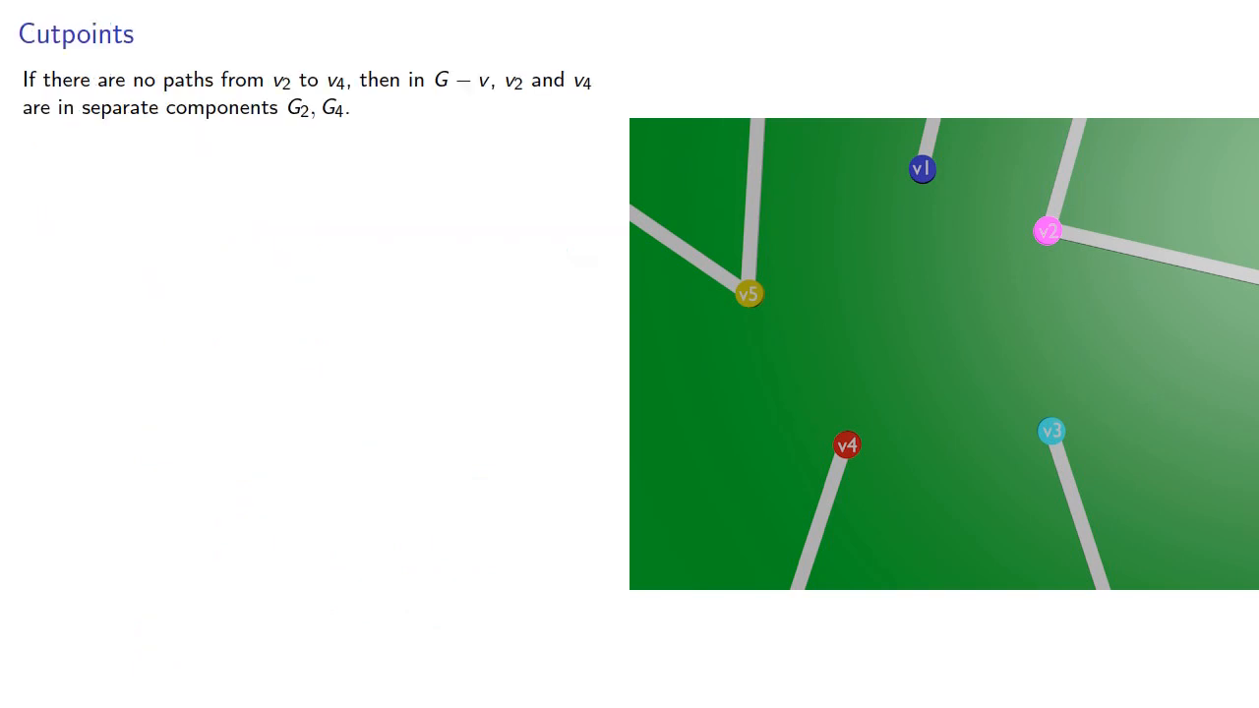